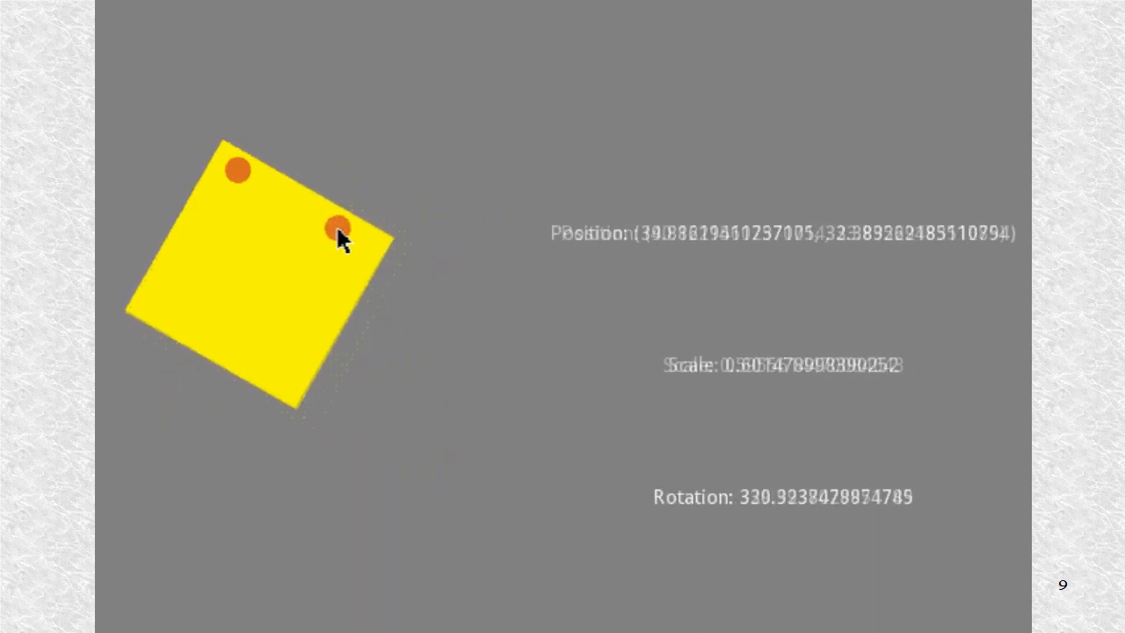
# Drag the moving orange touch point toward the fixed one, shrinking the square to scale 0.3959
pyautogui.moveTo(338, 227); pyautogui.dragTo(306, 211)
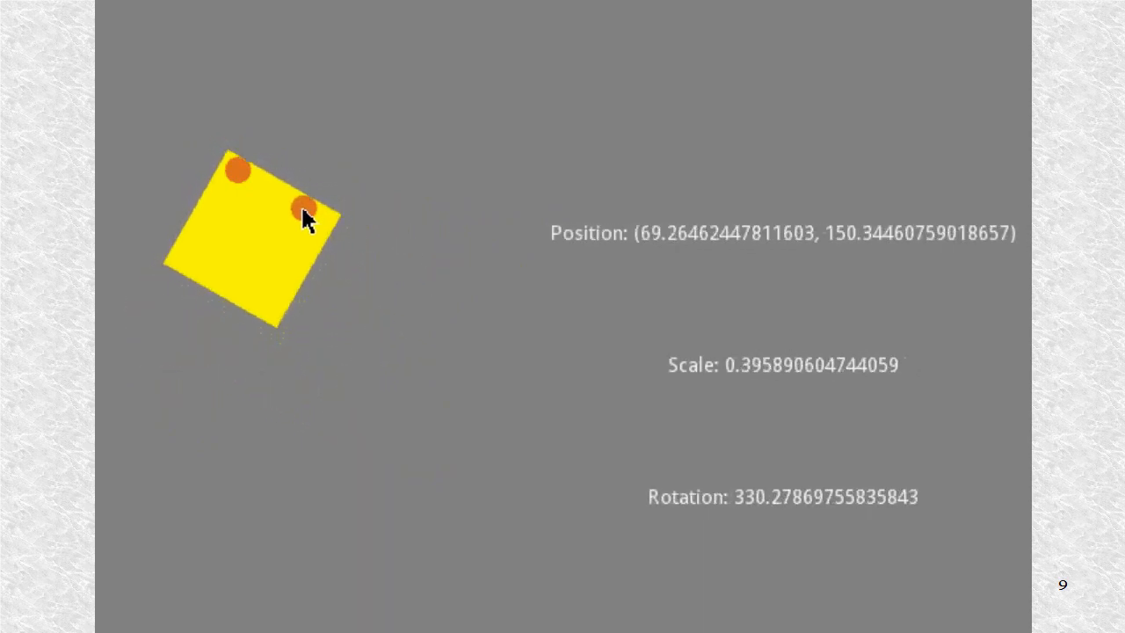